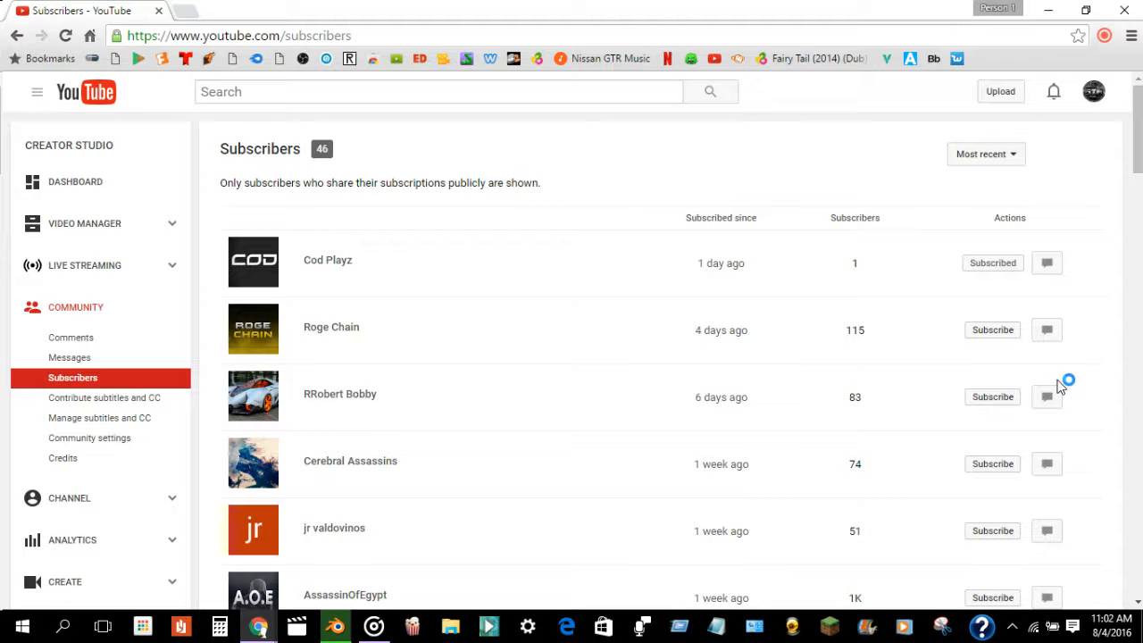
mouse_move(958, 474)
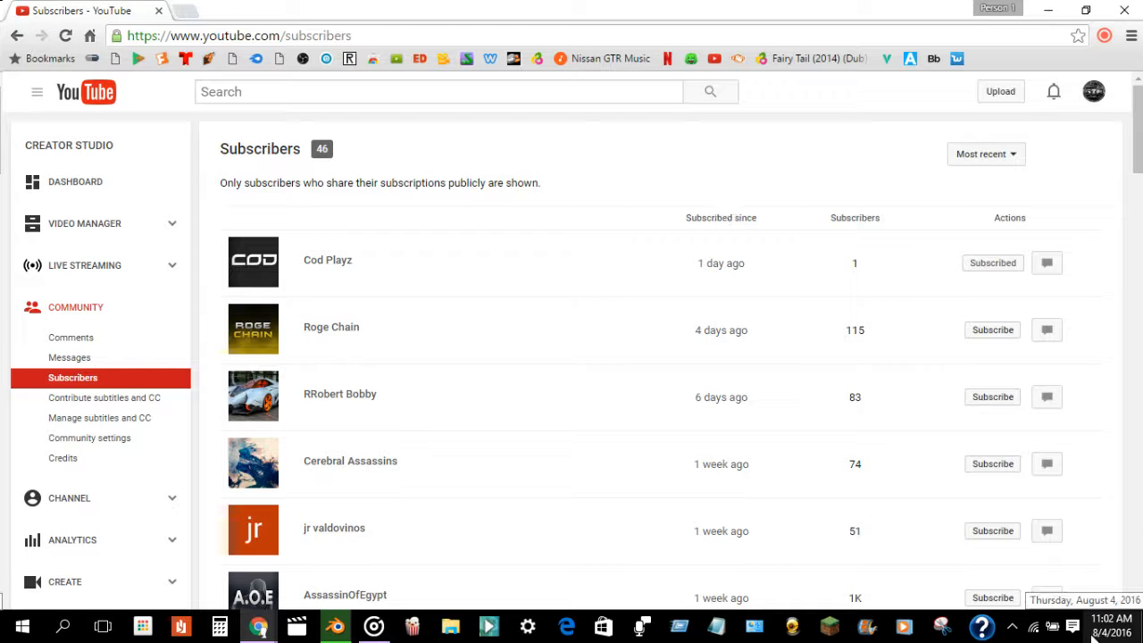
mouse_move(1107, 451)
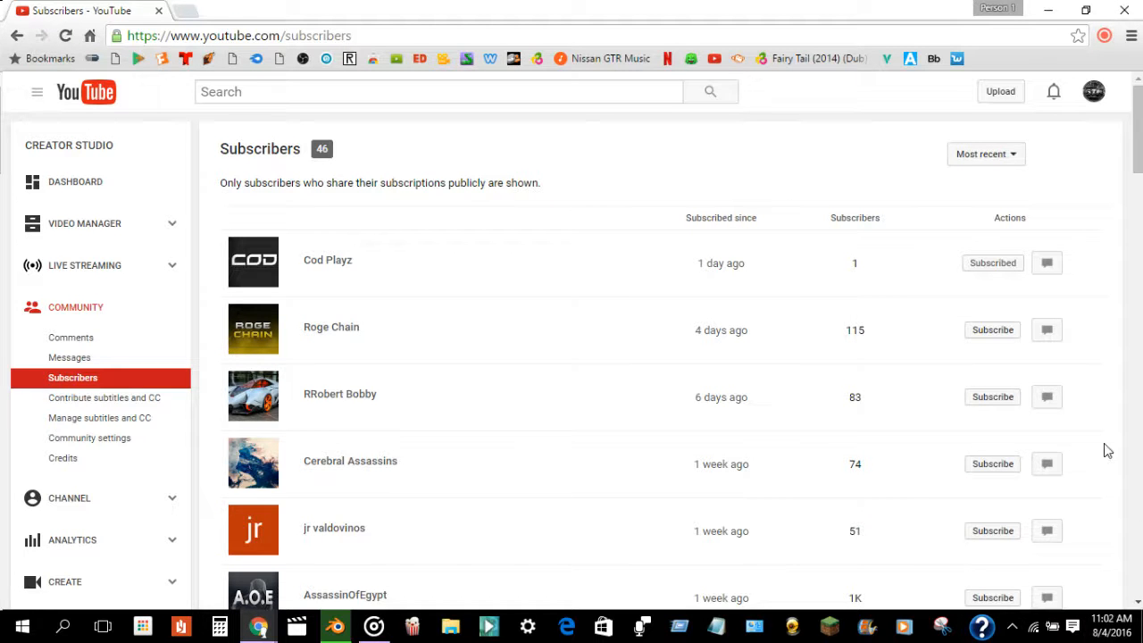
Step: Go full screen, highlight Cod Playz, and scroll through the 46 subscribers and back
key("F11")
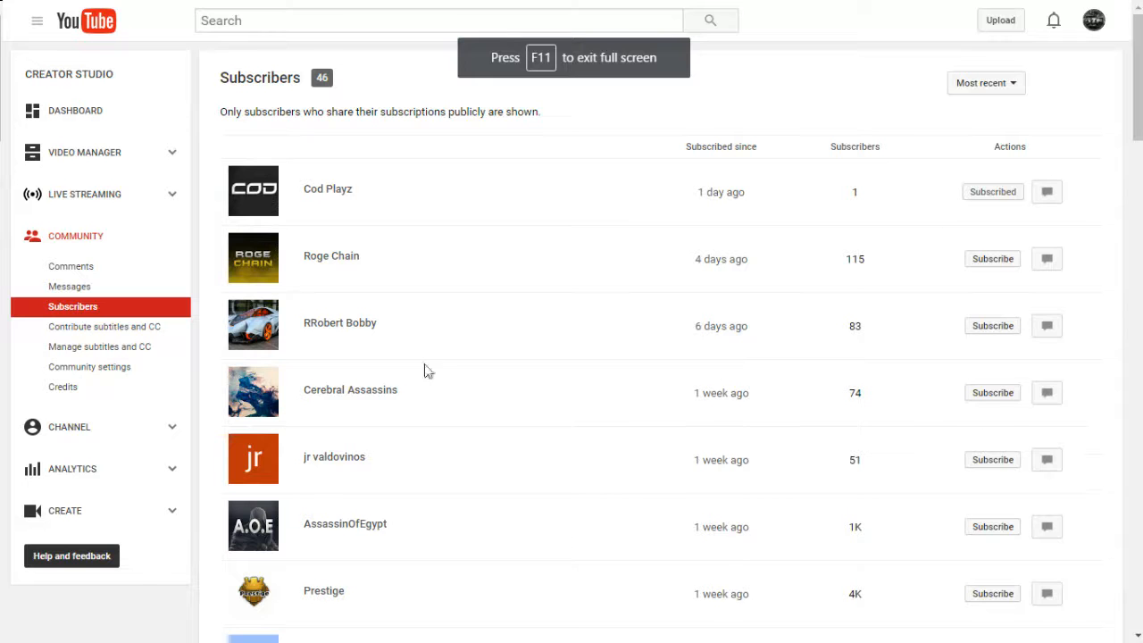
double_click(330, 256)
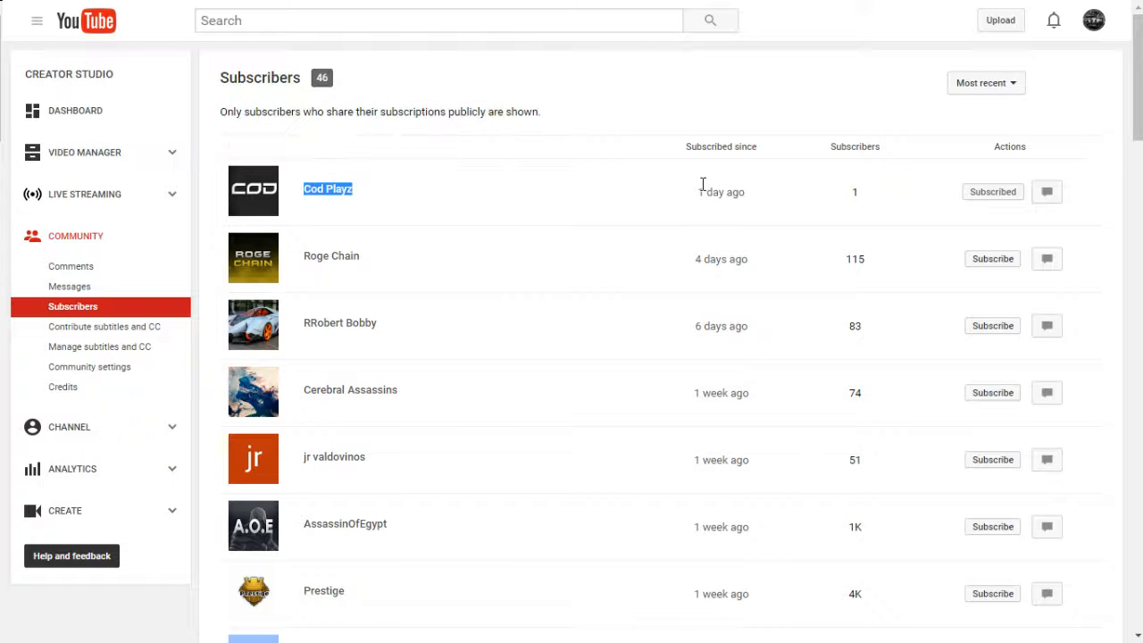
scroll("down", 3)
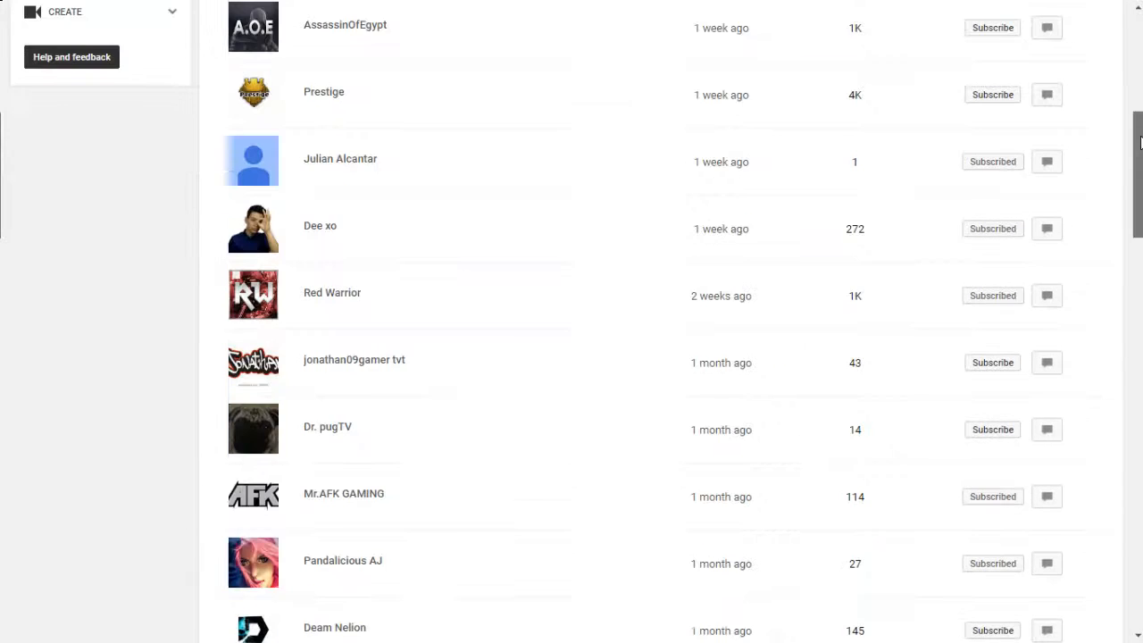
scroll("down", 3)
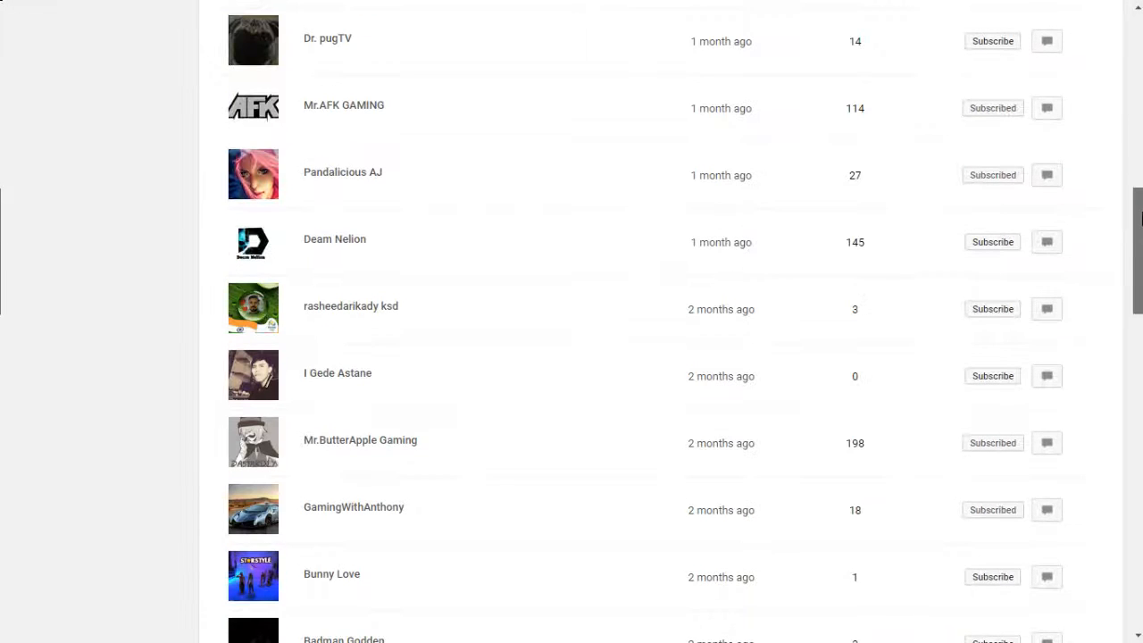
scroll("down", 3)
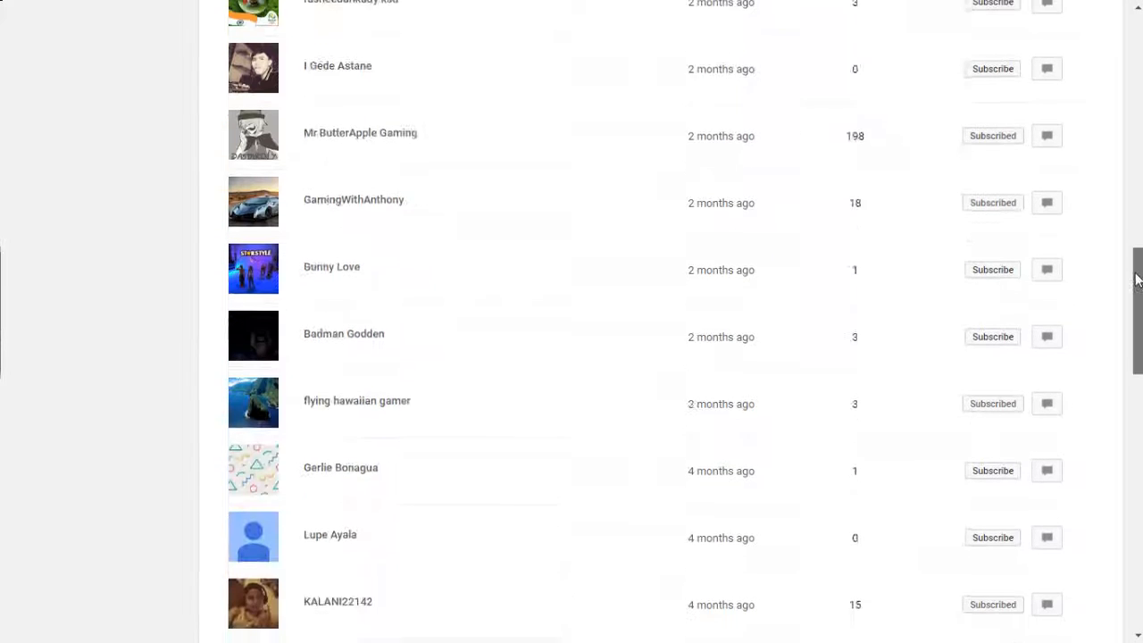
scroll("down", 3)
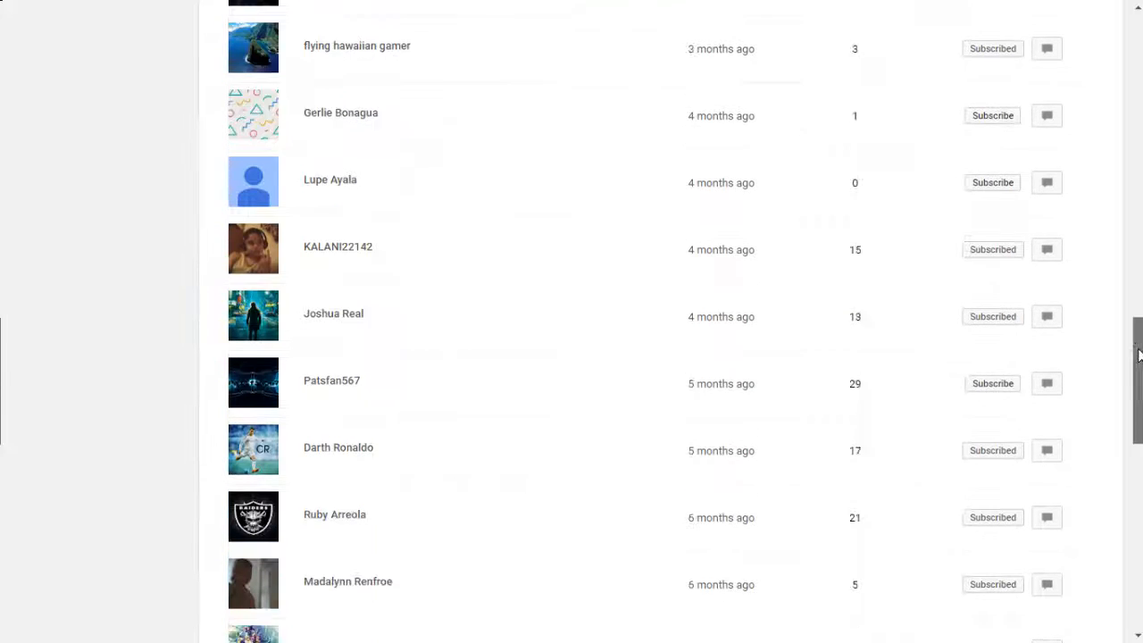
scroll("up", 3)
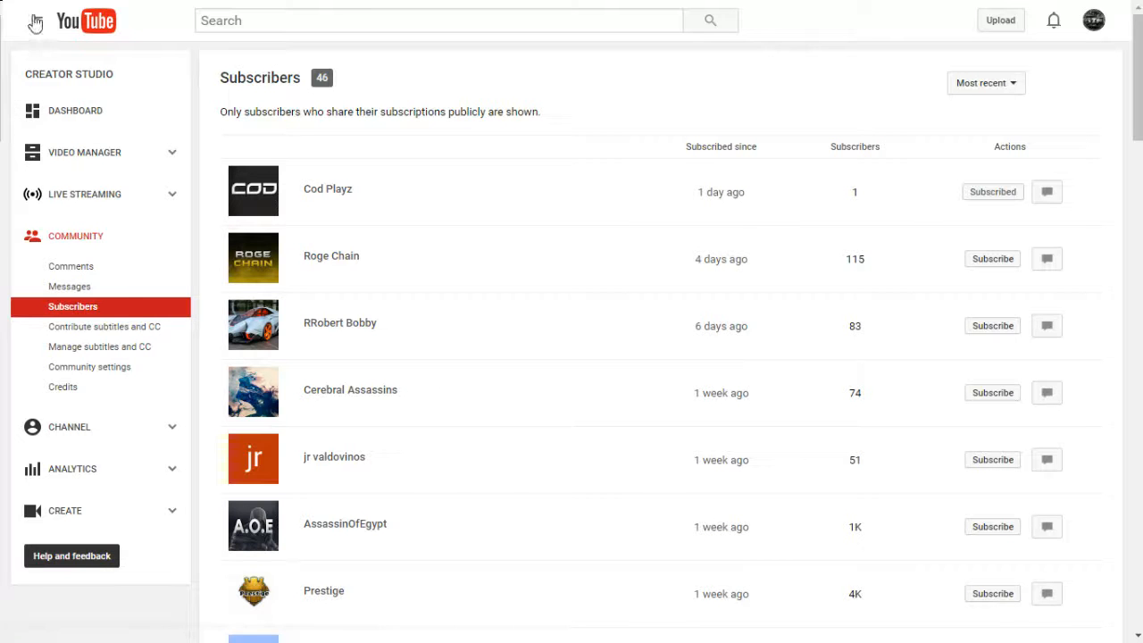
Step: Go to the Nissan GTR channel page through My Channel in the guide menu
left_click(35, 21)
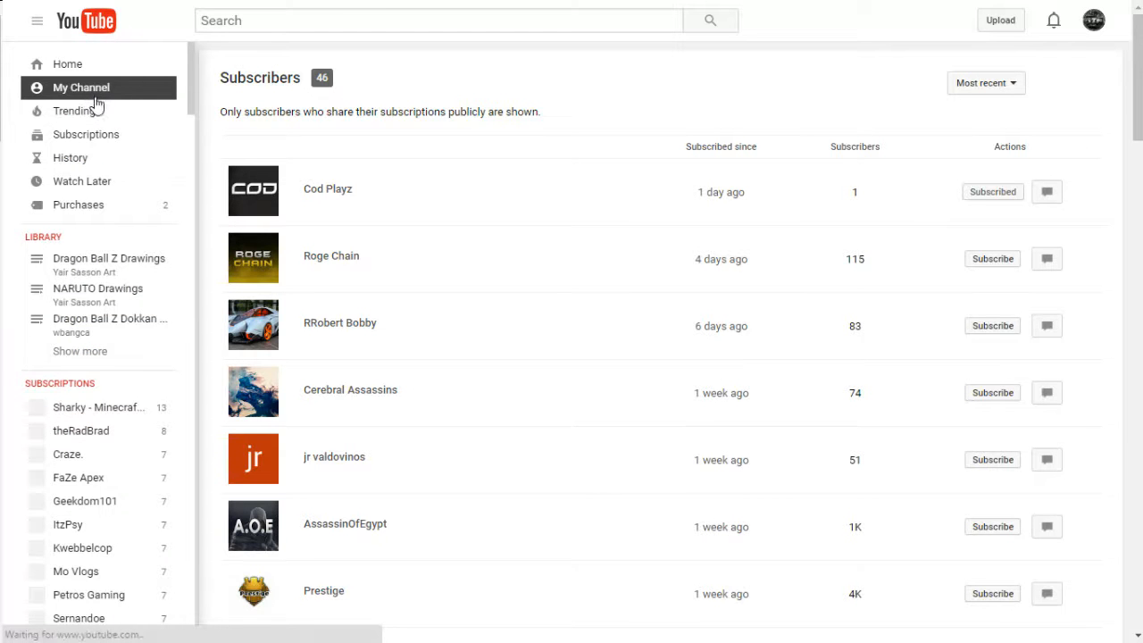
left_click(82, 86)
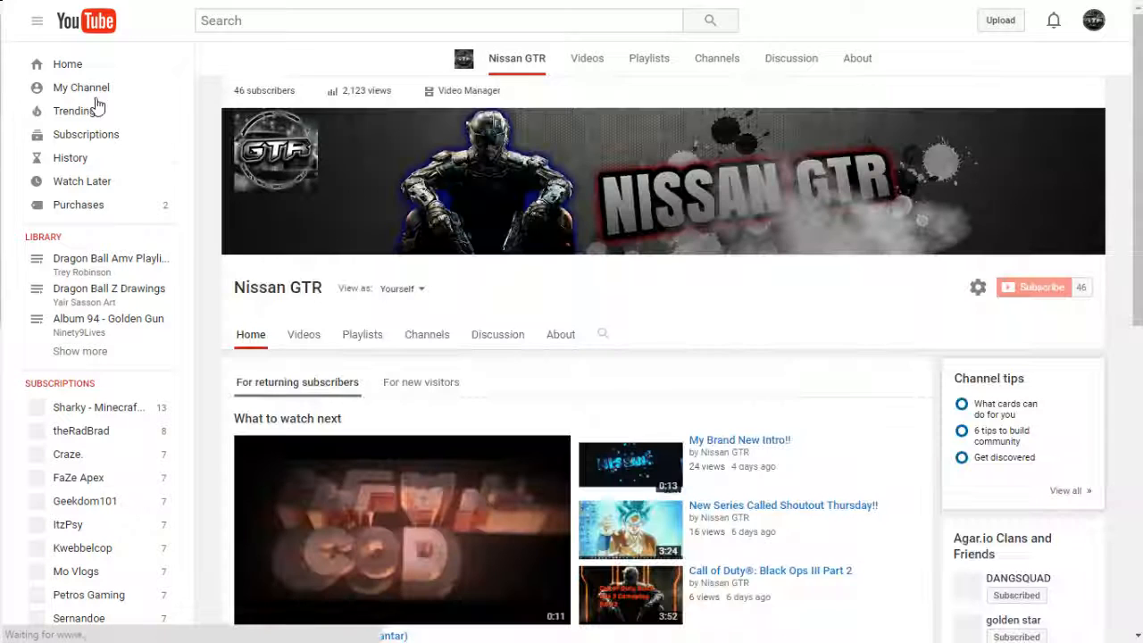
scroll("down", 3)
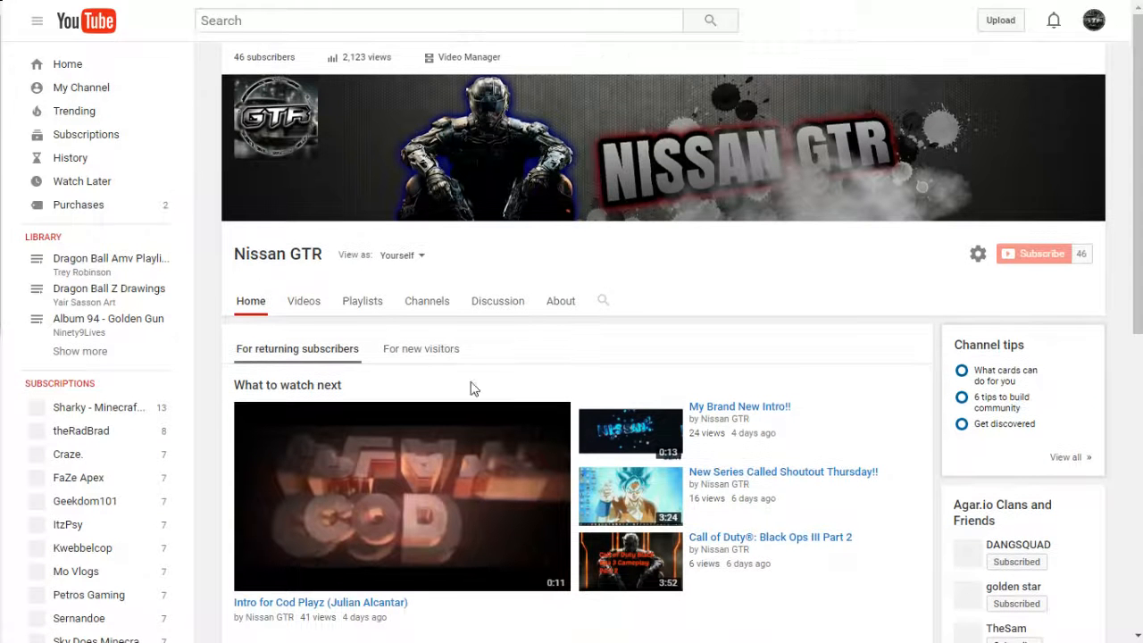
mouse_move(647, 507)
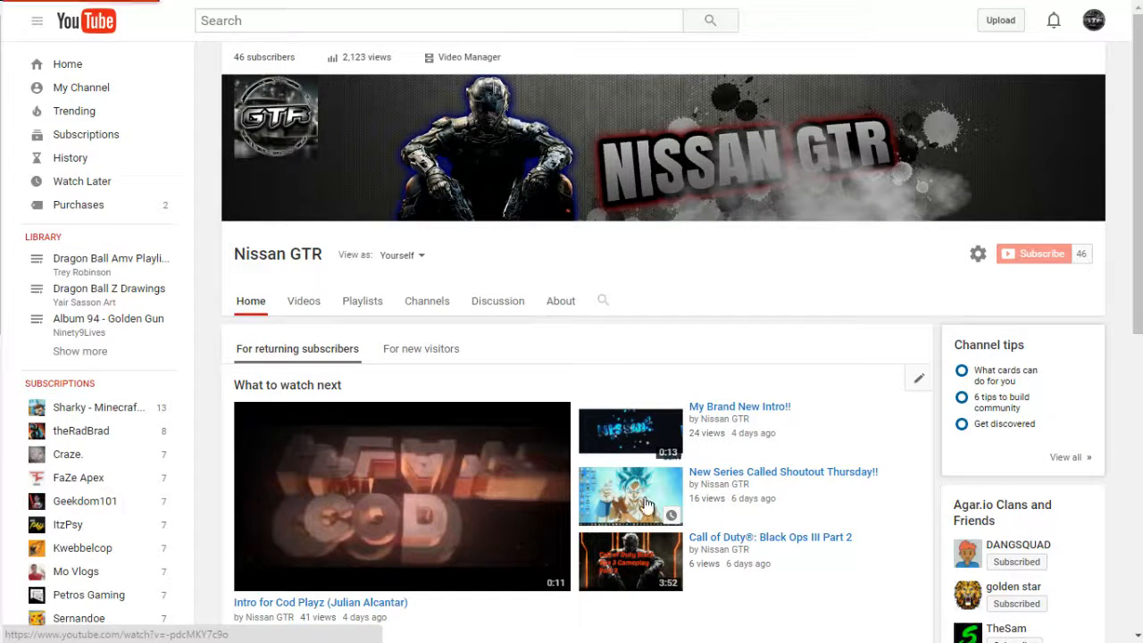
Step: Play 'New Series Called Shoutout Thursday!!', pause the ad, and scroll to the 14 comments
left_click(631, 496)
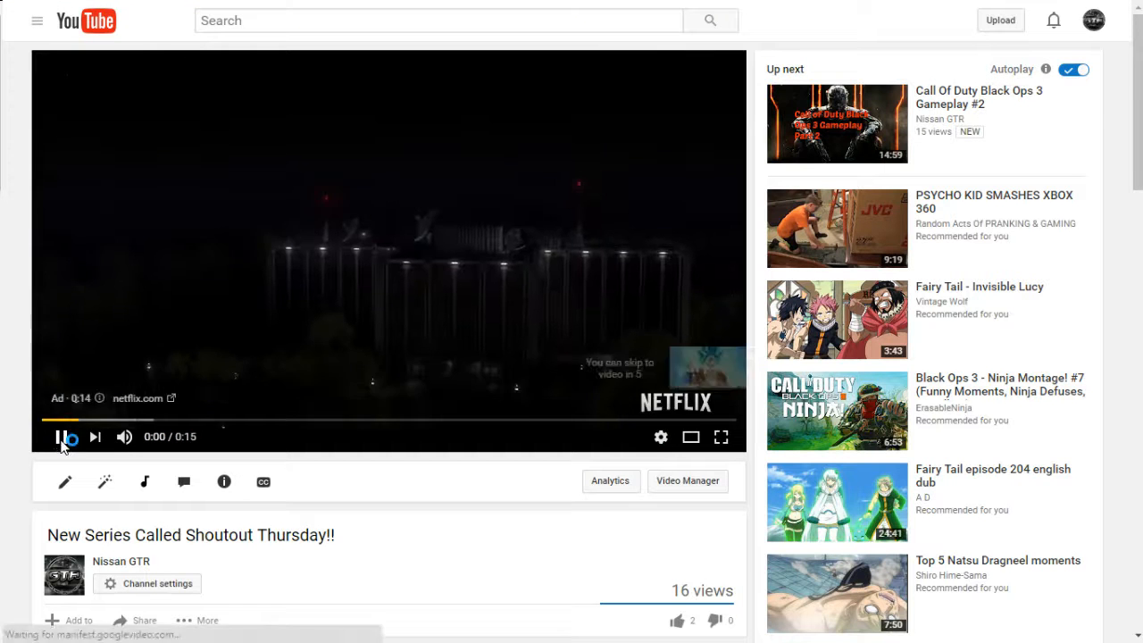
left_click(60, 437)
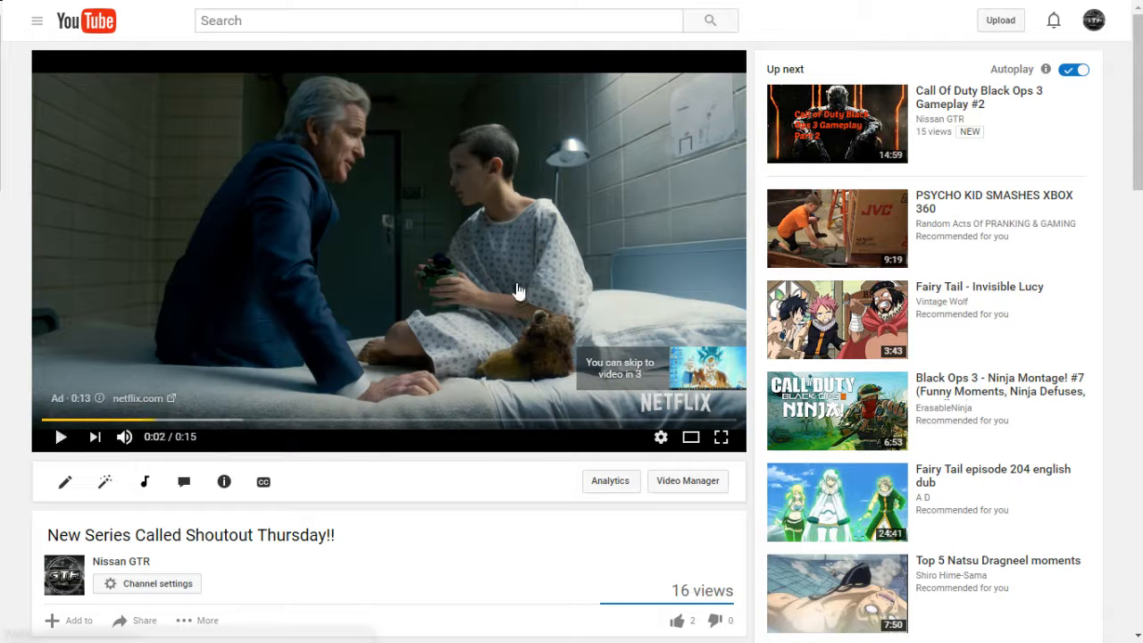
scroll("down", 3)
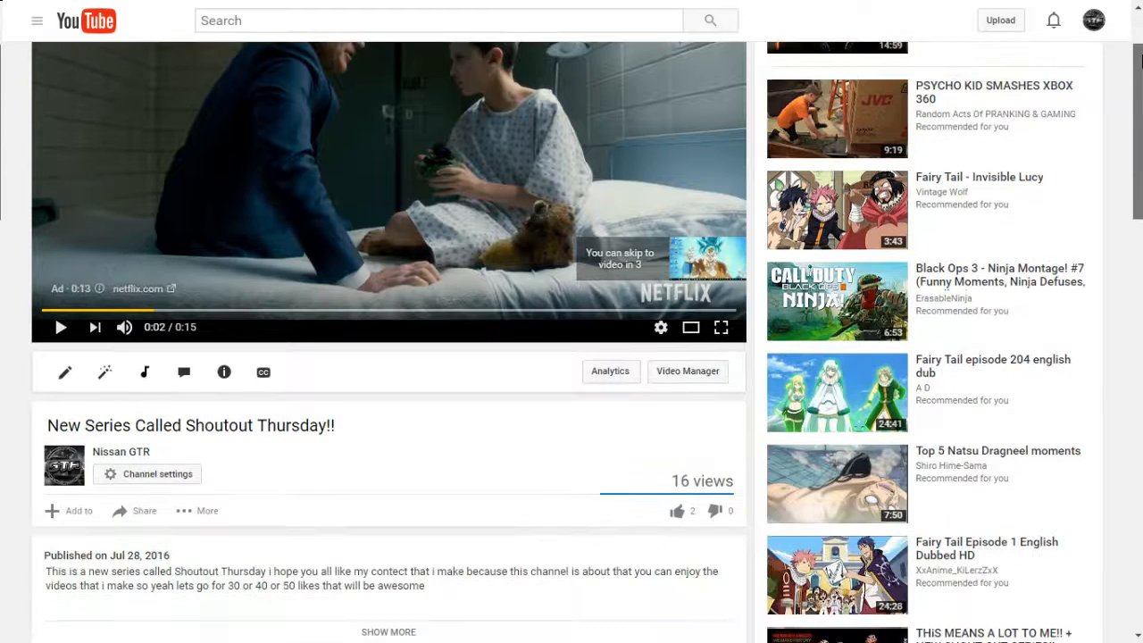
scroll("up", 3)
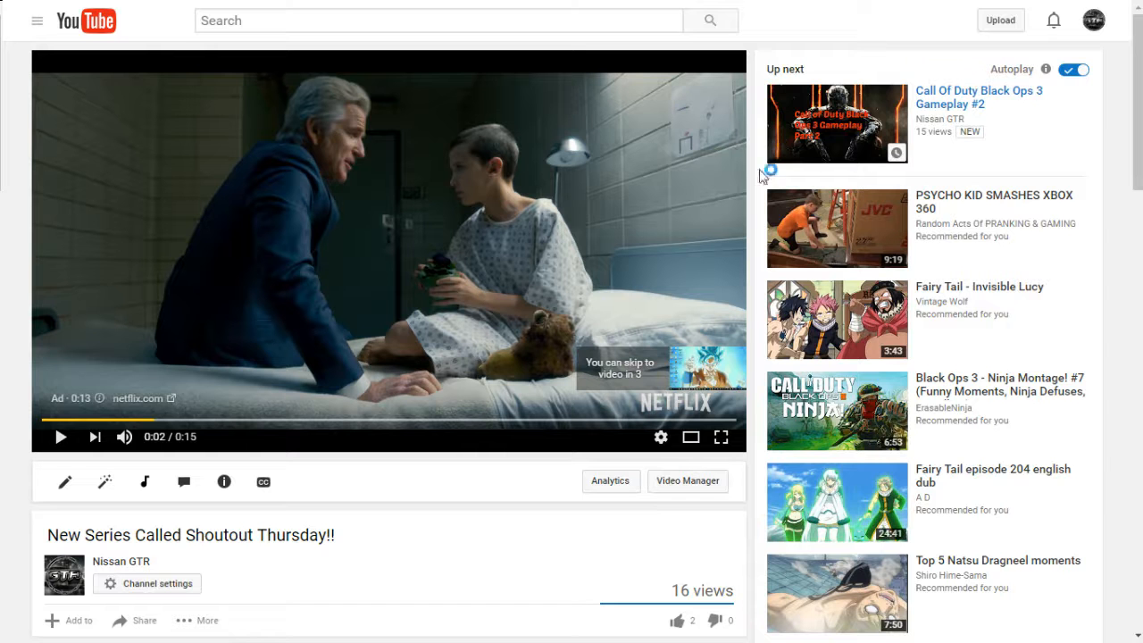
mouse_move(978, 97)
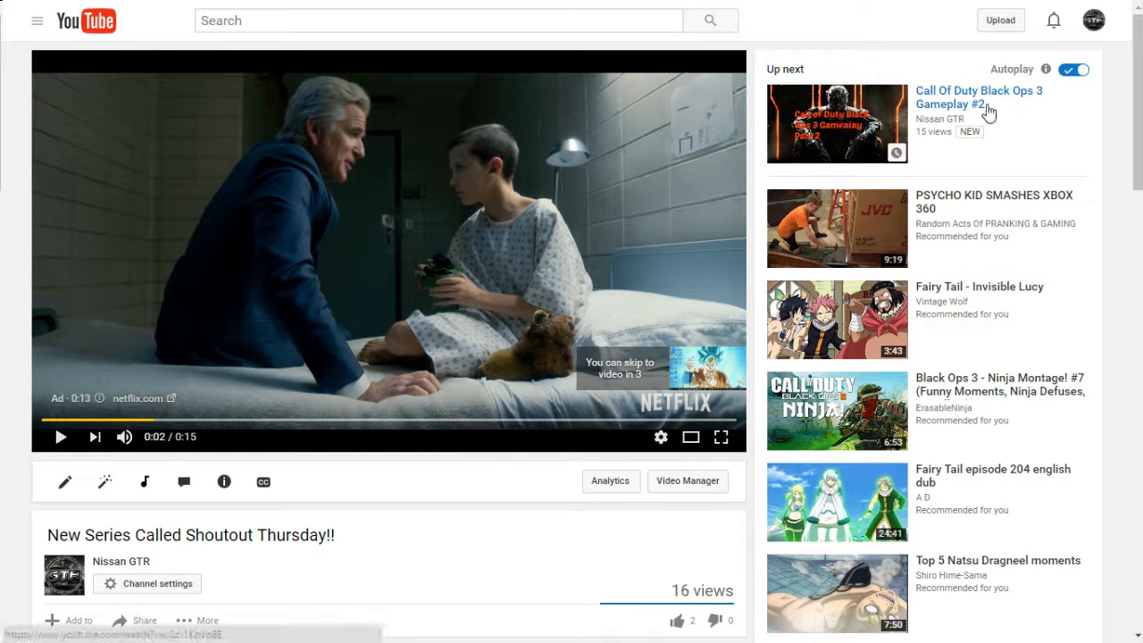
scroll("down", 3)
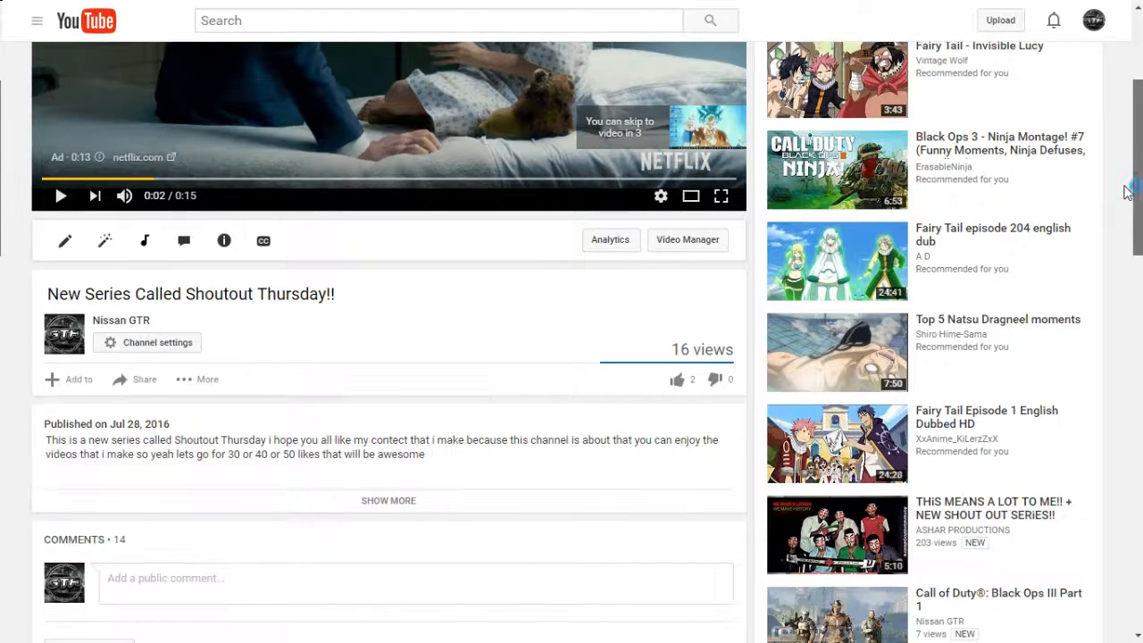
Step: Read down the comment threads, then scroll back to the COMMENTS • 14 header
scroll("down", 3)
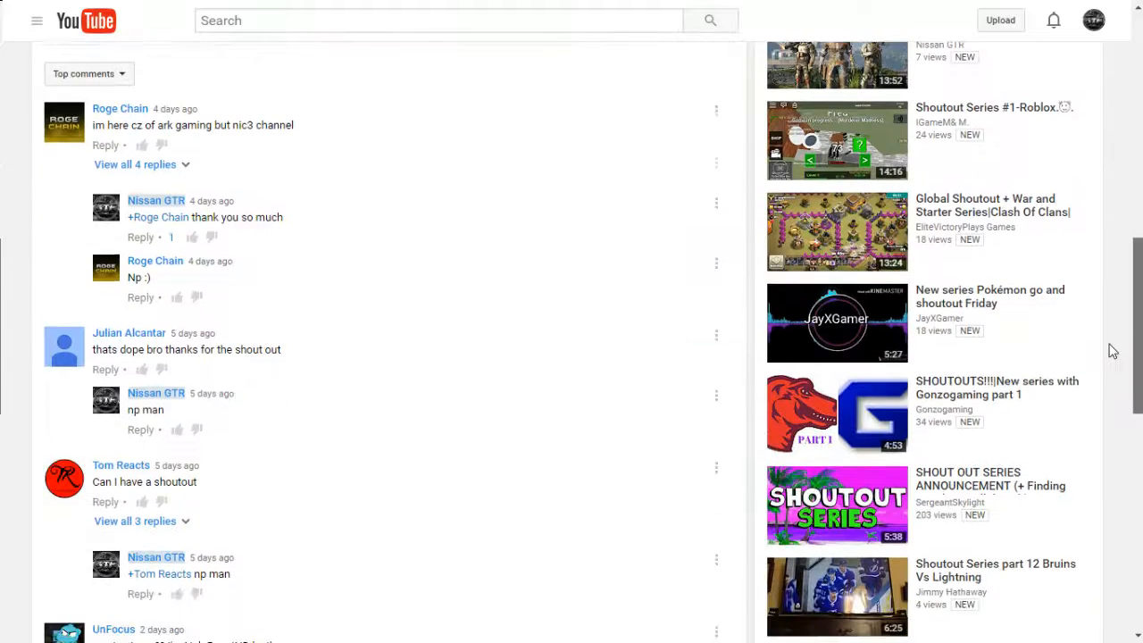
scroll("down", 3)
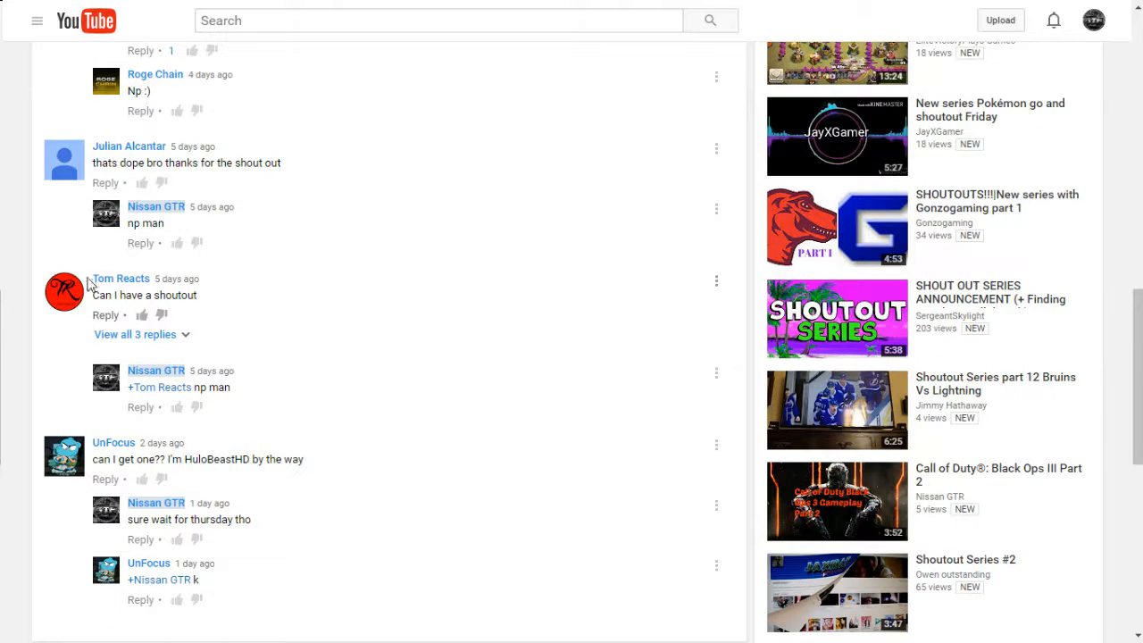
mouse_move(685, 333)
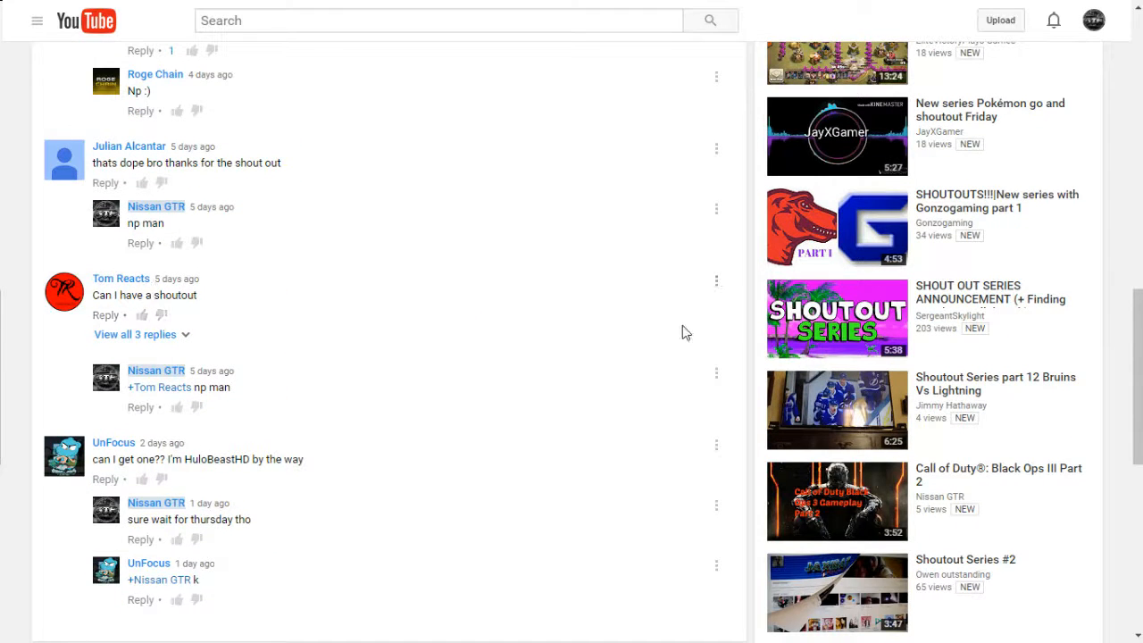
mouse_move(136, 458)
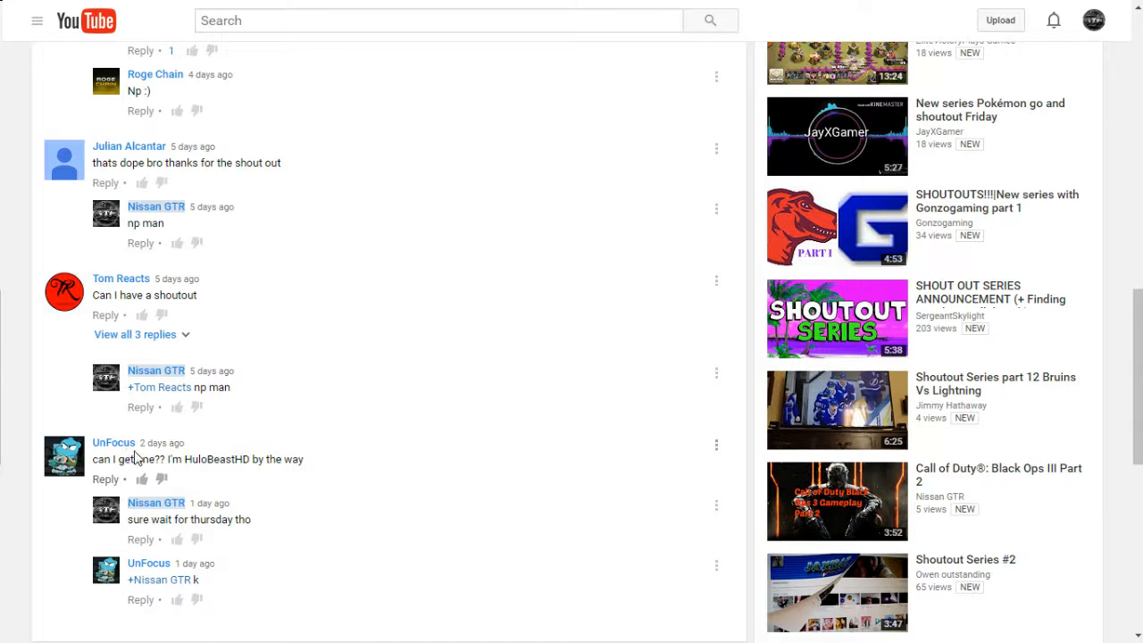
mouse_move(481, 505)
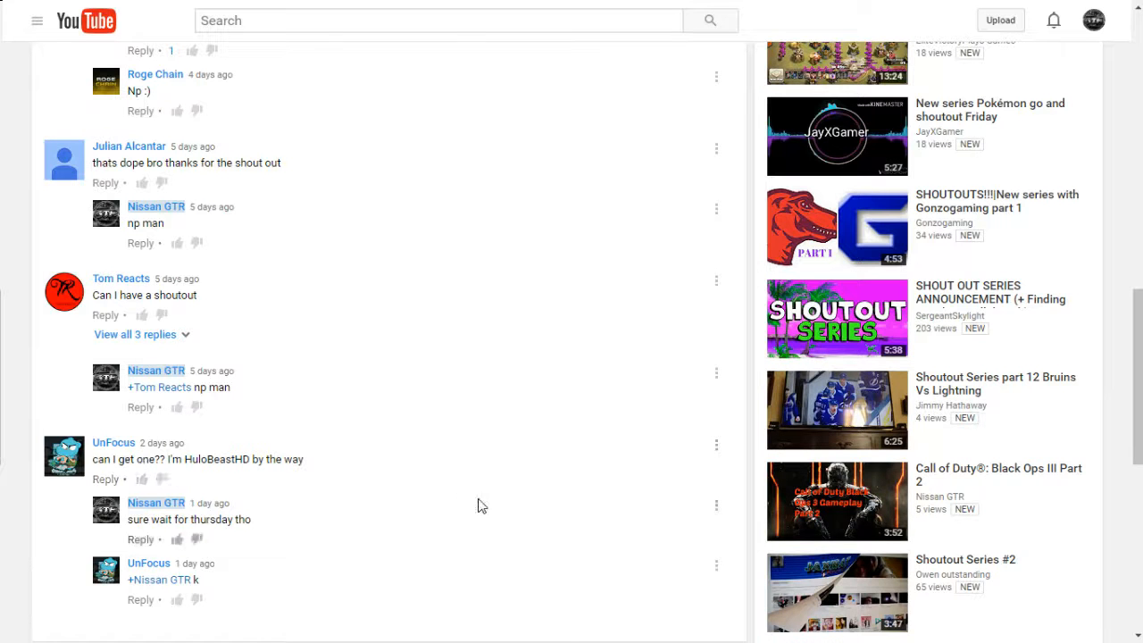
scroll("up", 3)
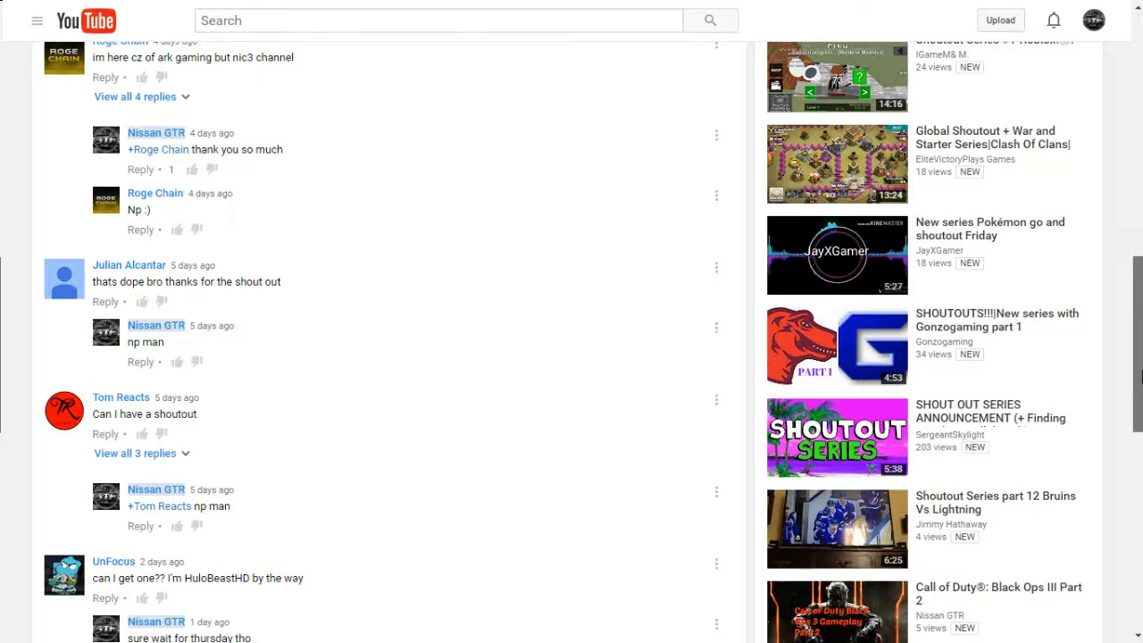
scroll("up", 3)
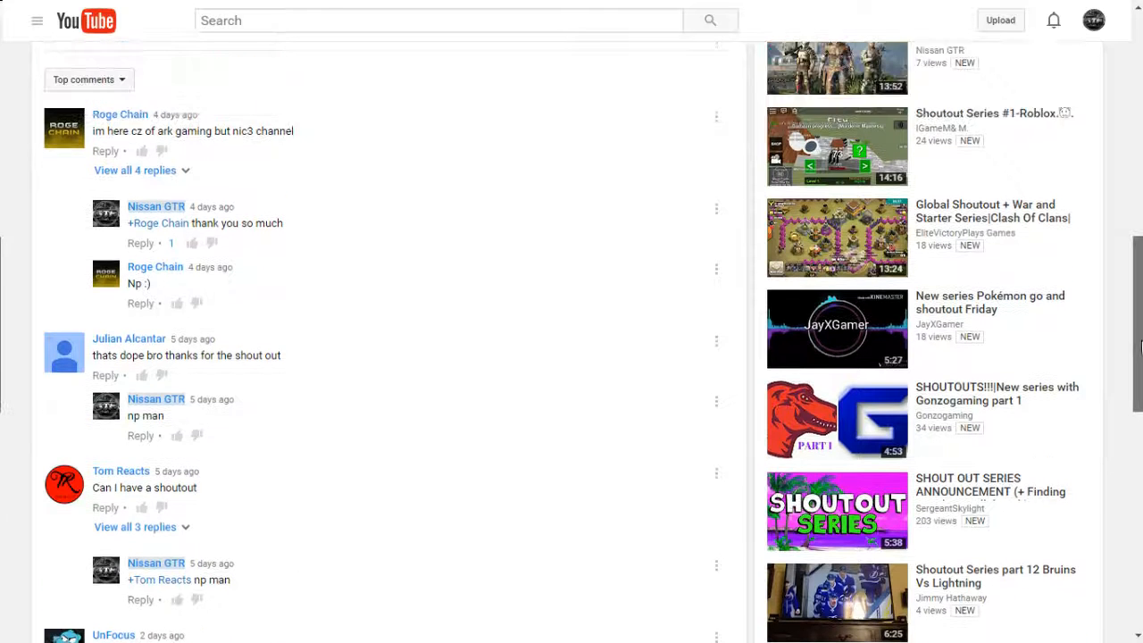
scroll("up", 3)
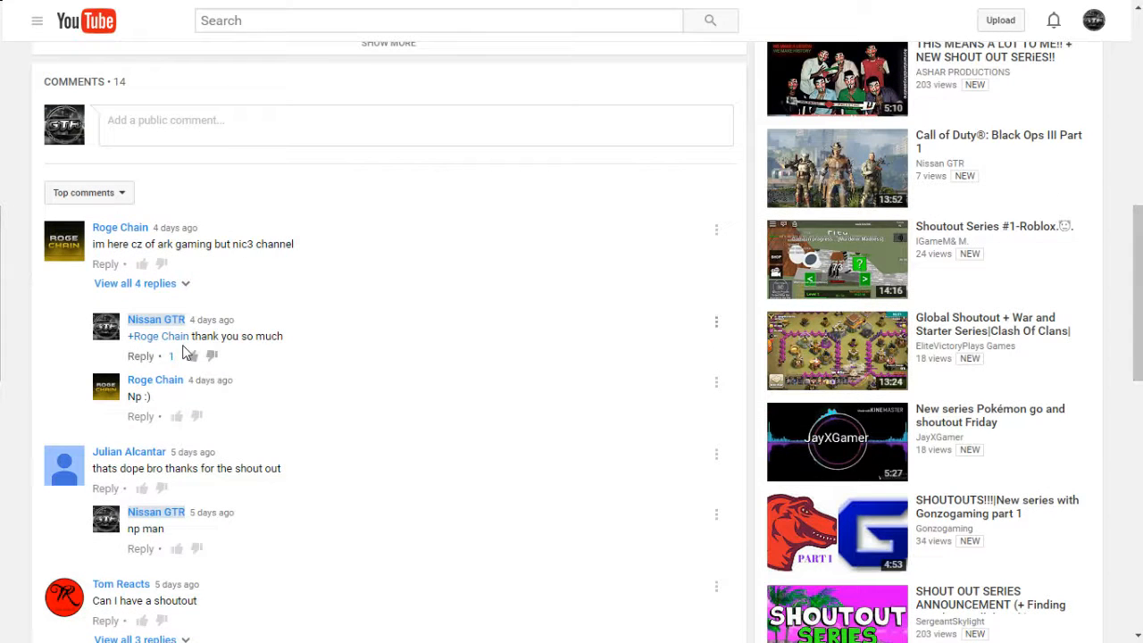
mouse_move(183, 427)
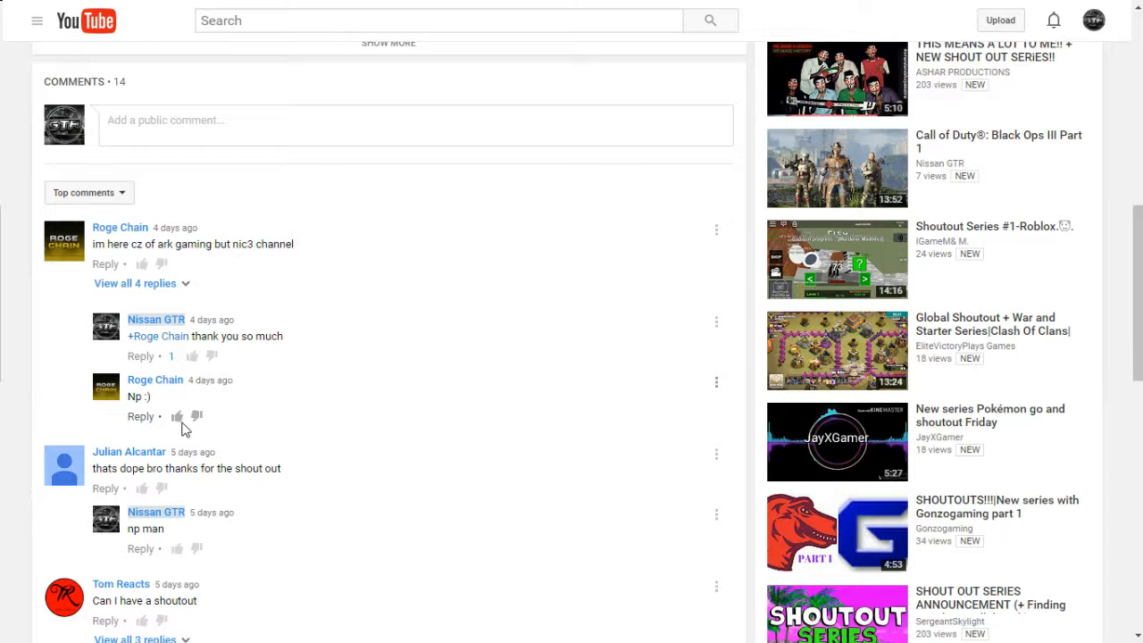
mouse_move(129, 468)
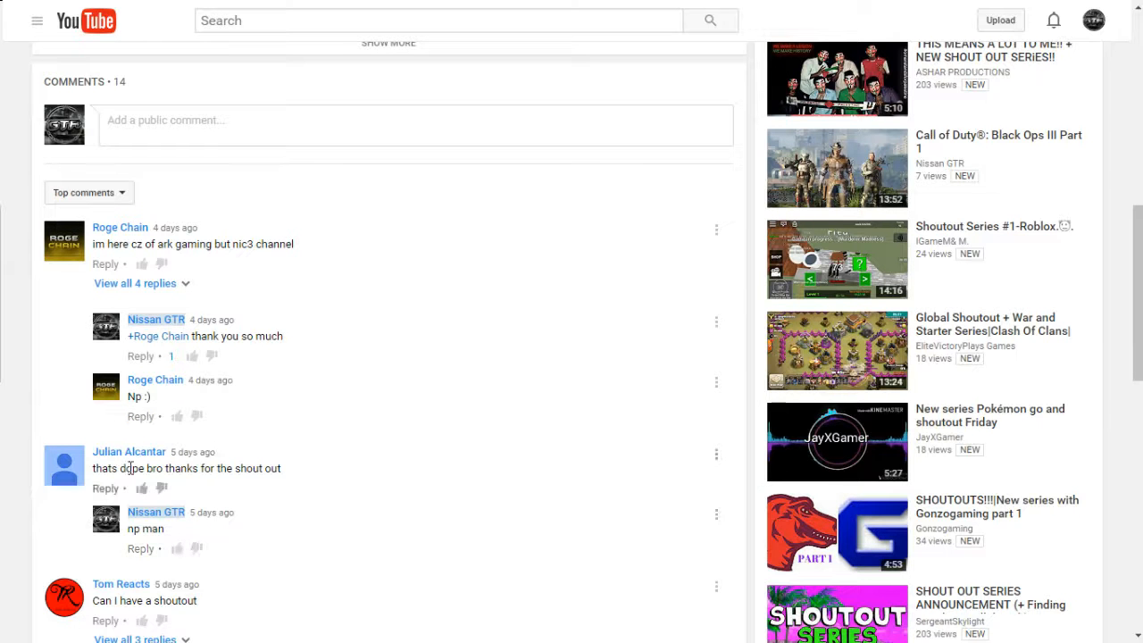
Step: Expand all 4 replies under Roge Chain's comment and read through them
left_click(135, 283)
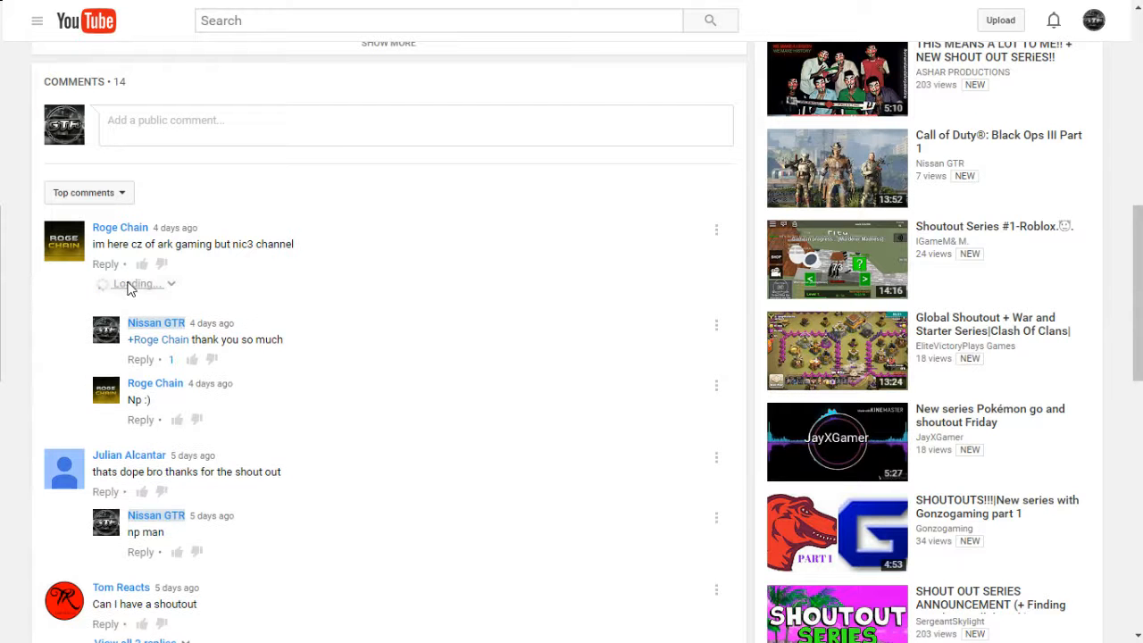
left_click(134, 283)
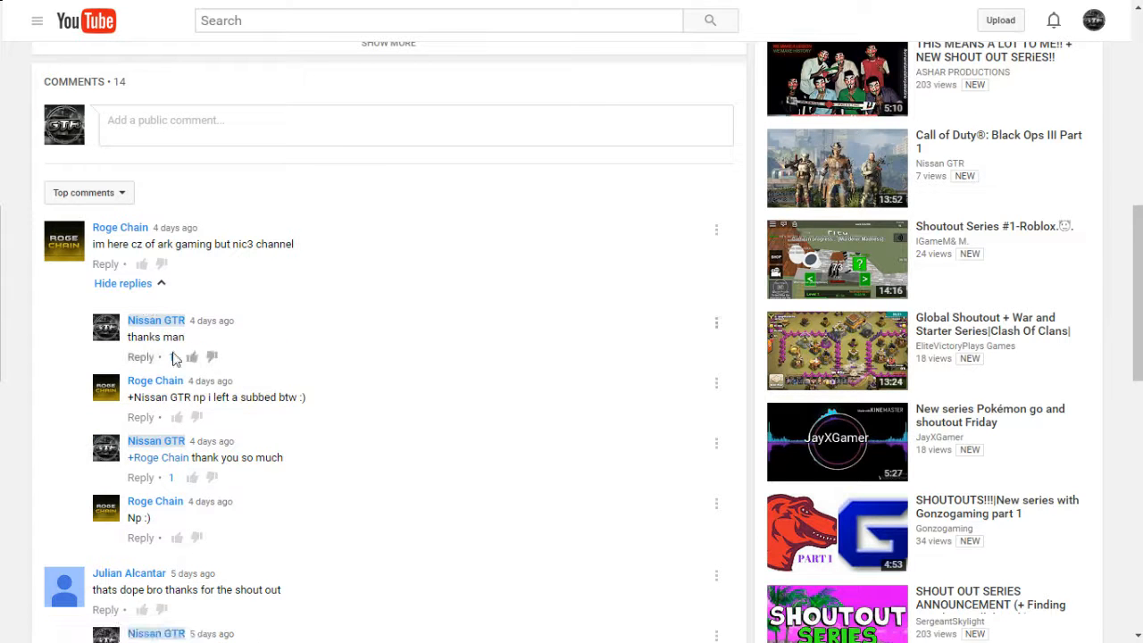
scroll("down", 3)
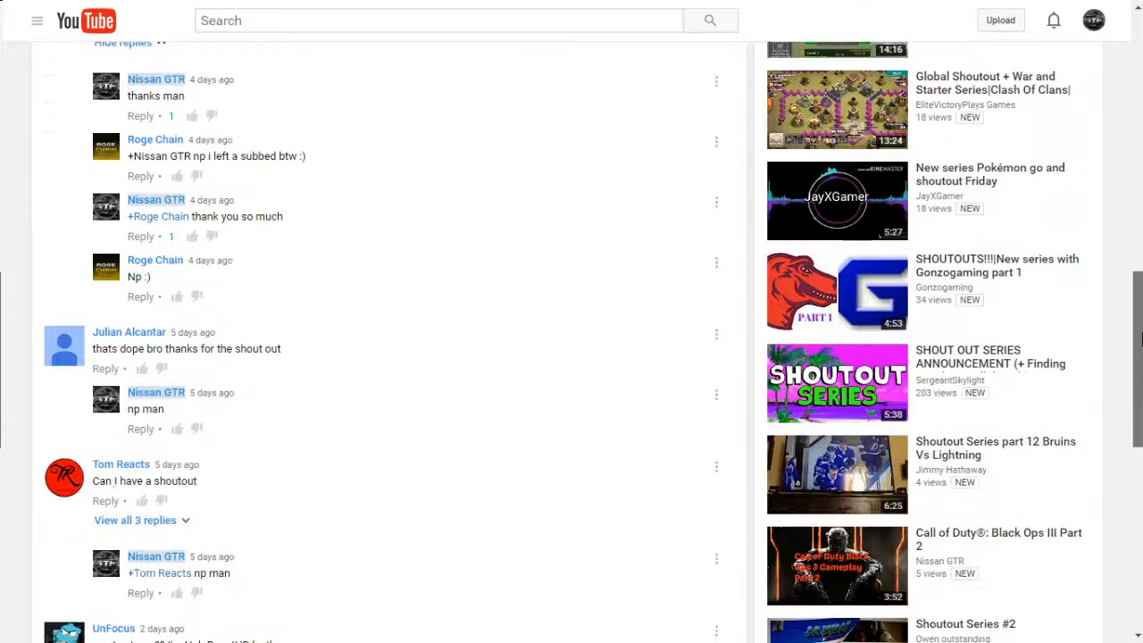
scroll("down", 3)
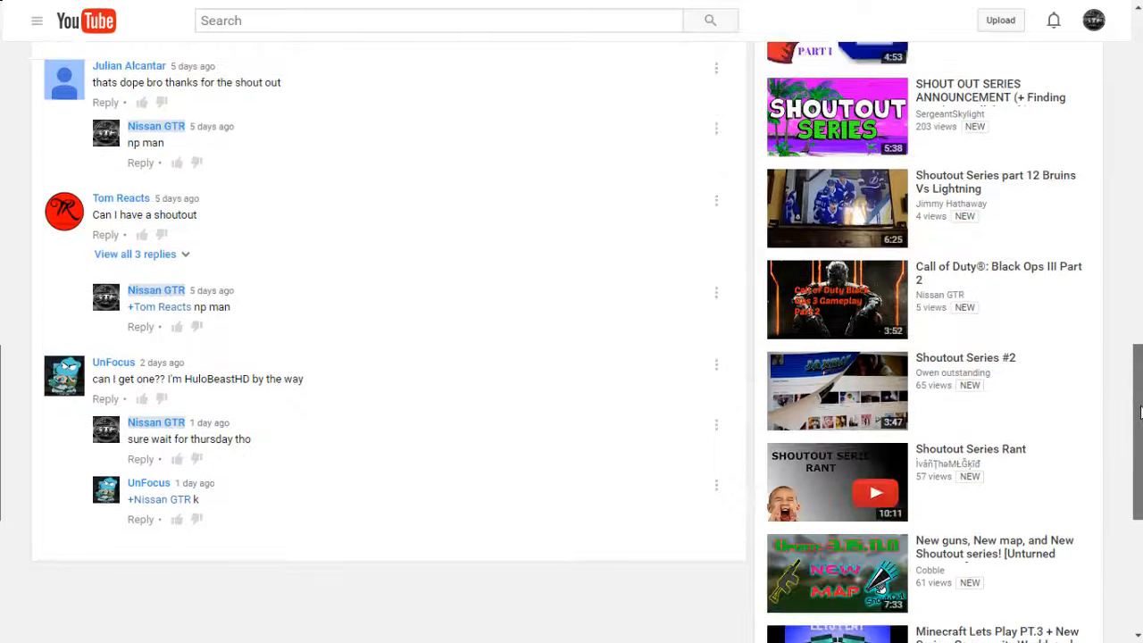
scroll("up", 3)
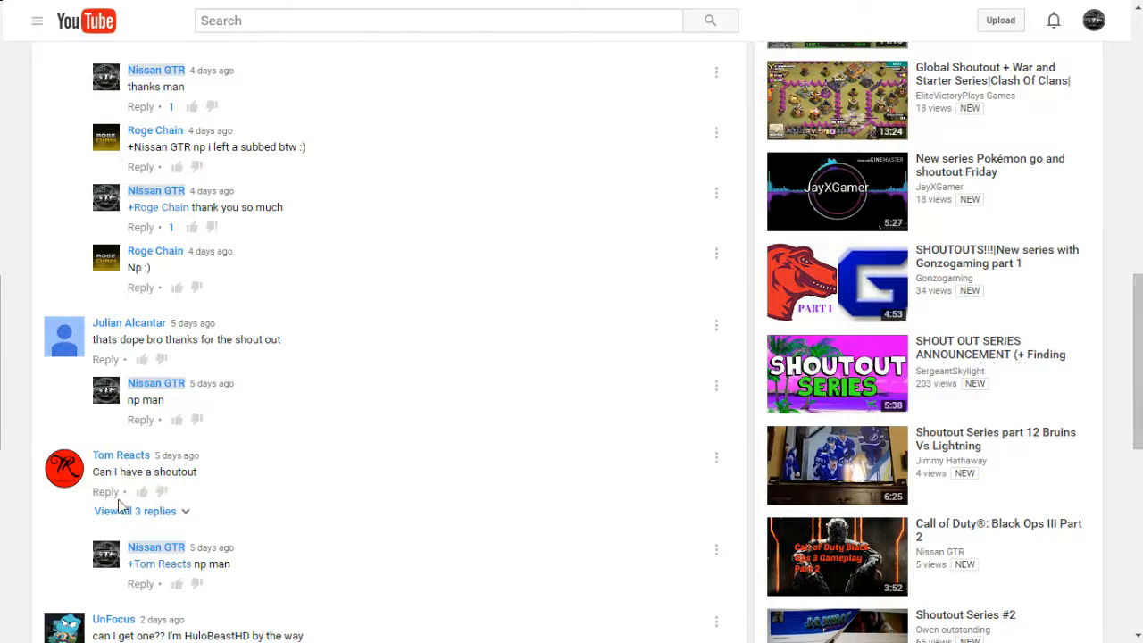
Step: Expand all 3 replies under Tom Reacts' comment and read down to UnFocus's reply
left_click(135, 511)
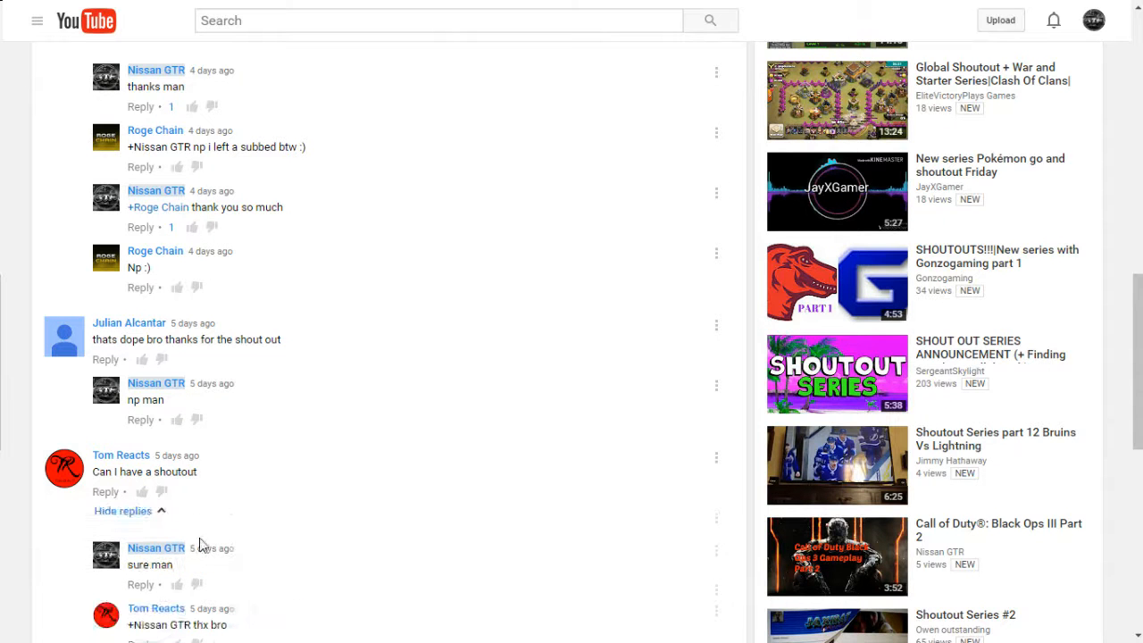
scroll("down", 3)
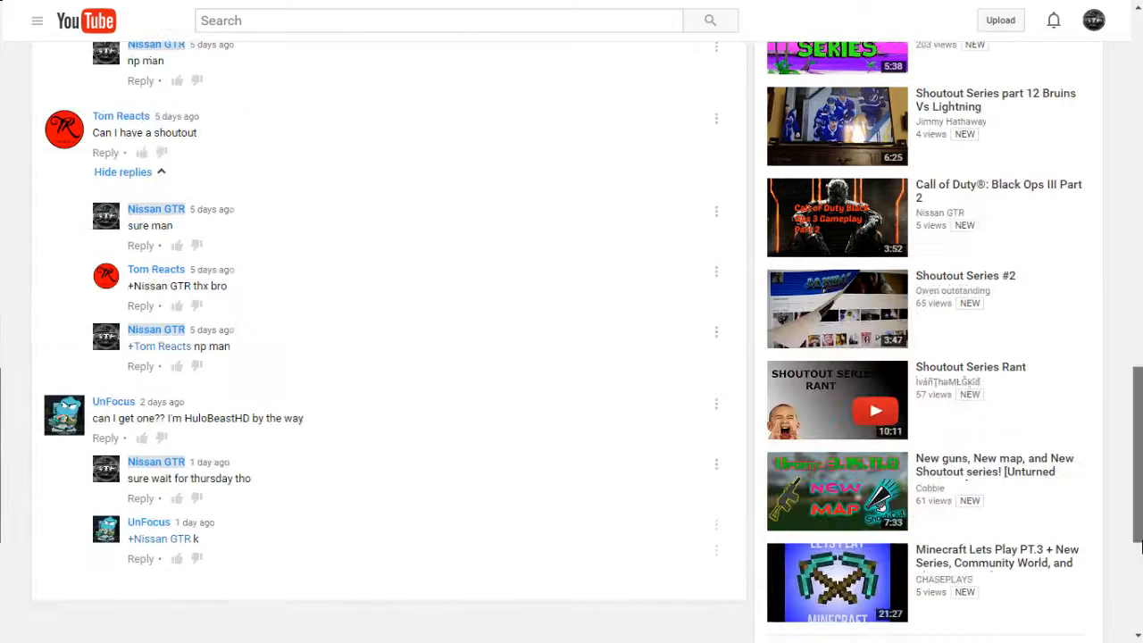
scroll("down", 3)
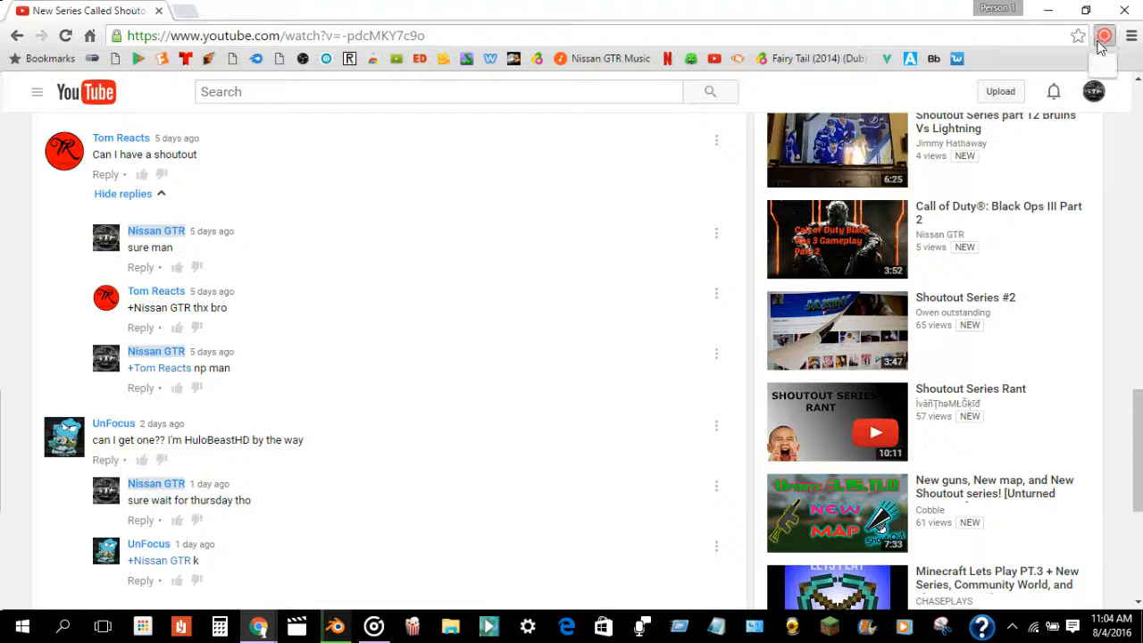
Step: Click the MediaCore Capture extension icon, then scroll up to the paused video player
left_click(1105, 36)
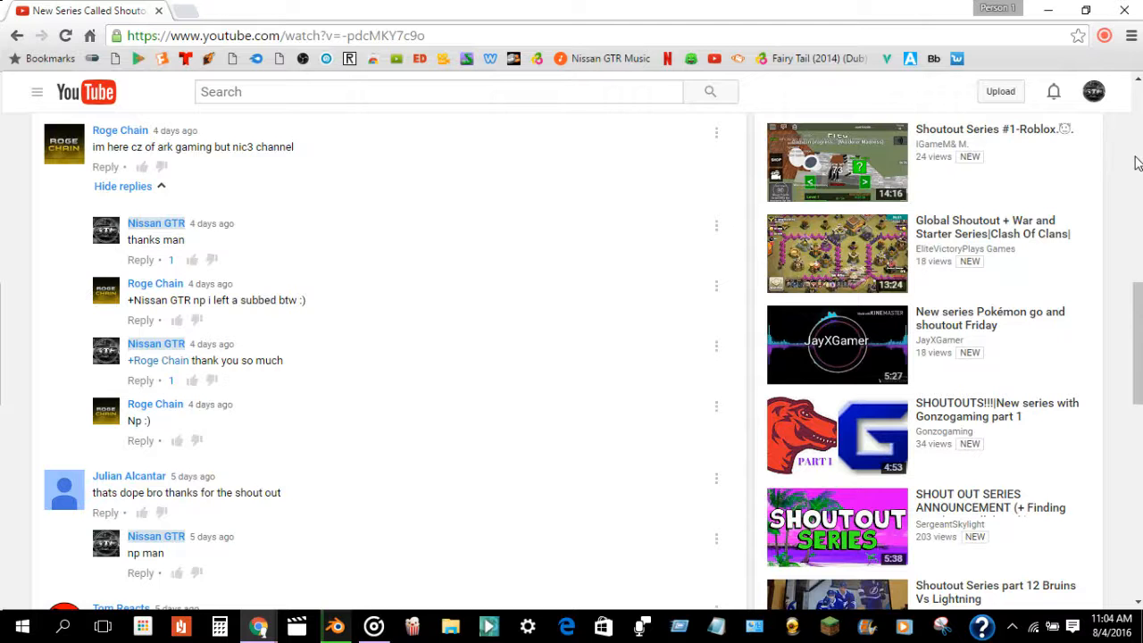
mouse_move(1059, 205)
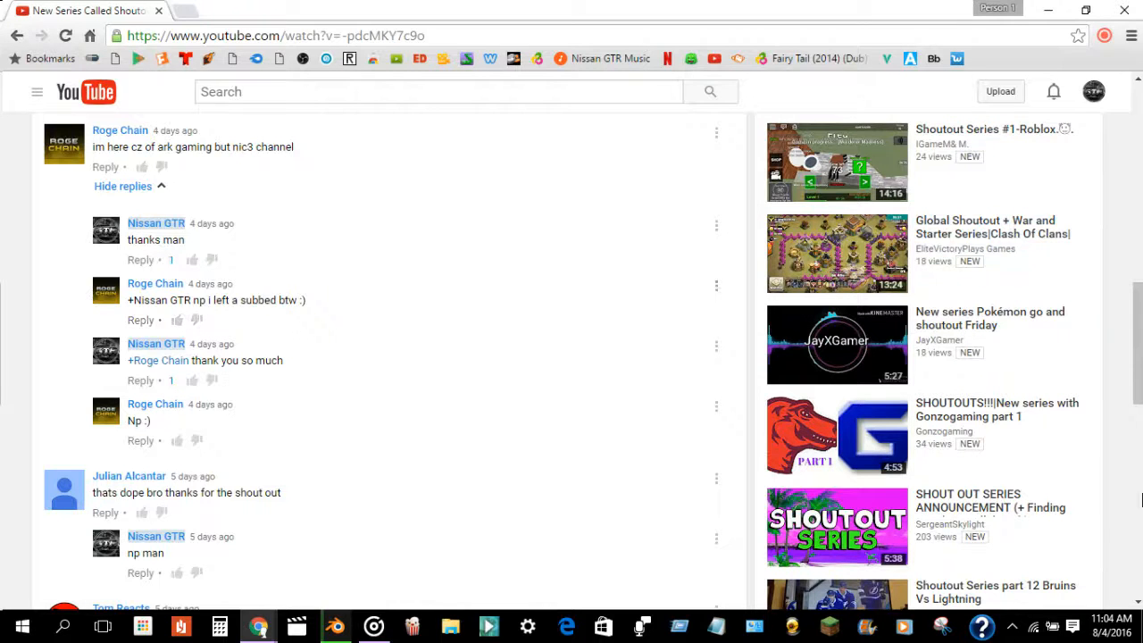
scroll("up", 3)
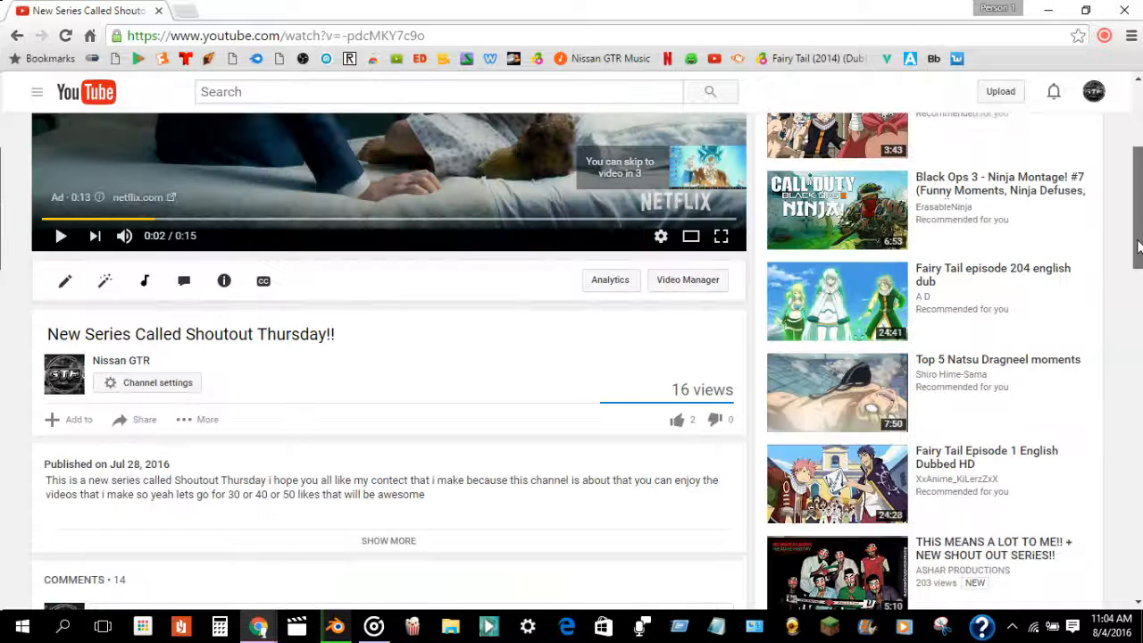
scroll("up", 3)
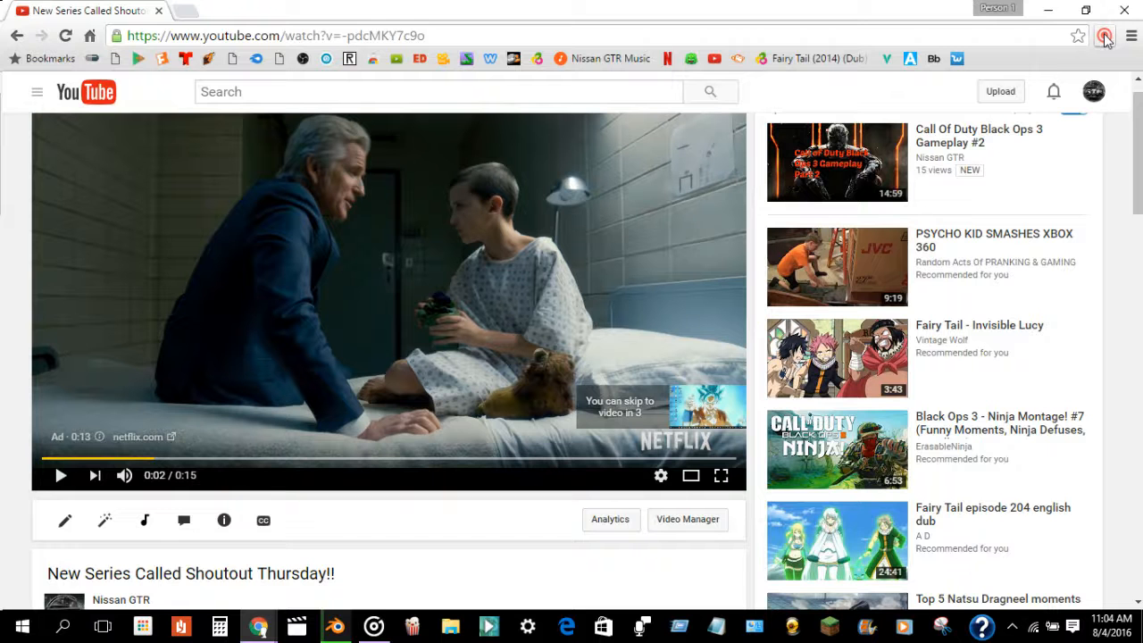
mouse_move(1105, 36)
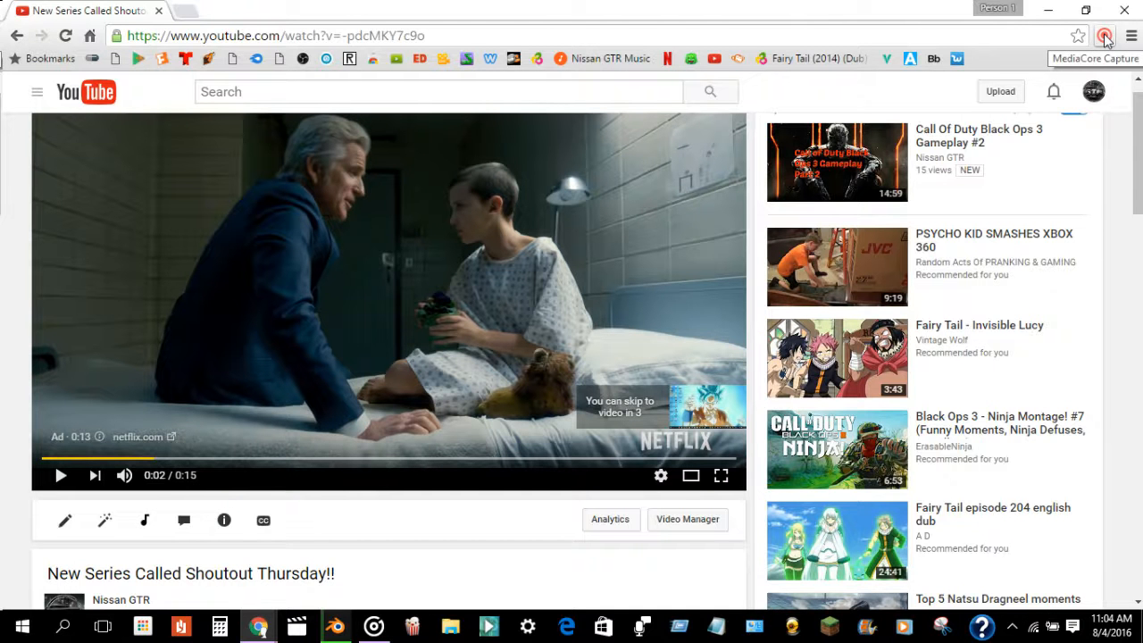